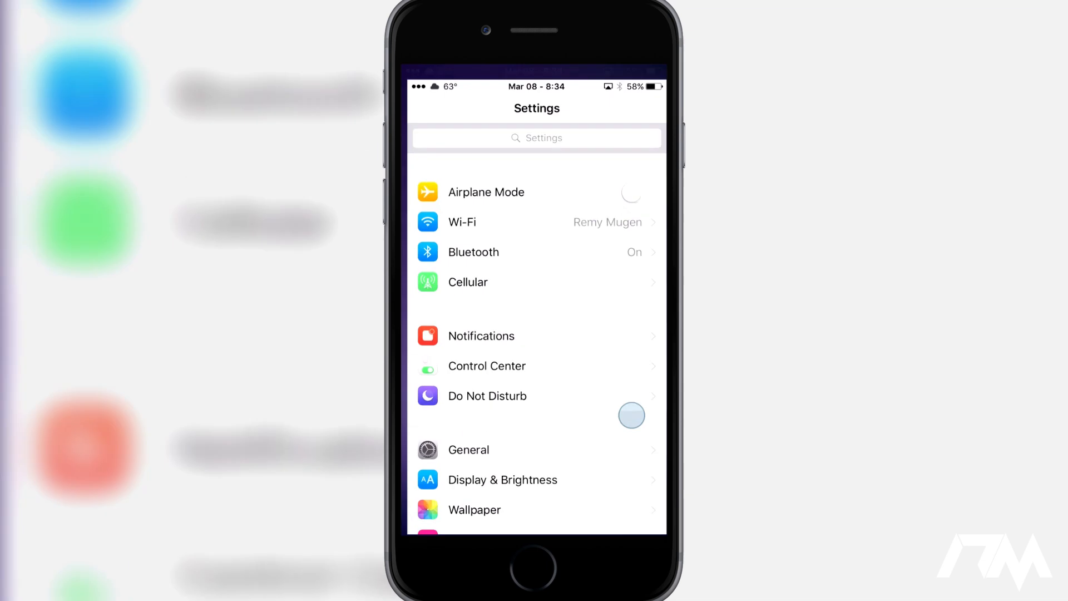
- Navigate through General and Keyboard settings to the Add New Keyboard language list
{"action": "scroll", "scroll_direction": "down", "scroll_amount": 3}
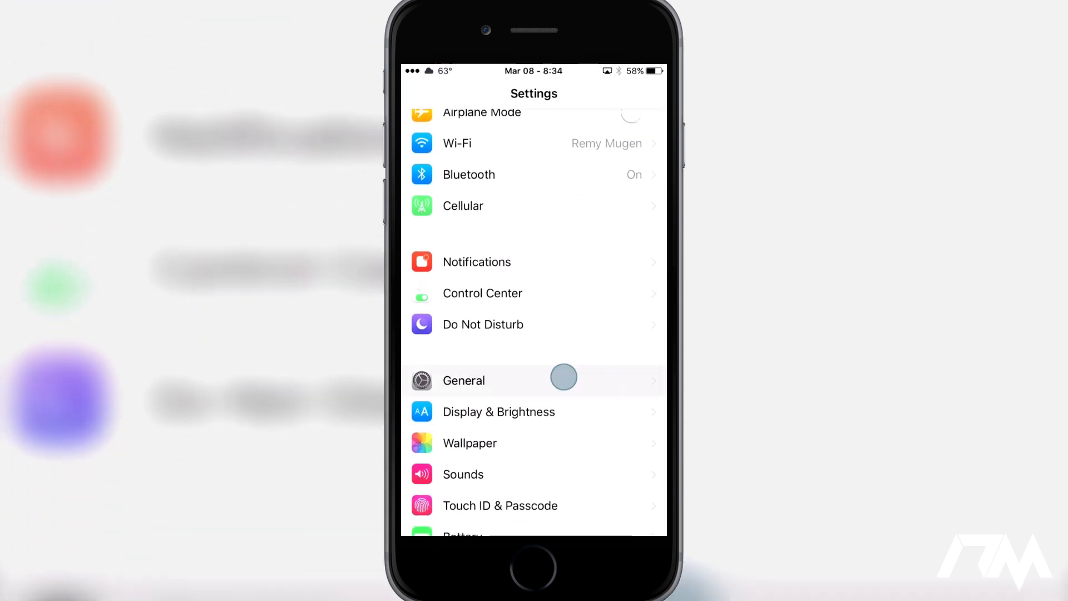
{"action": "left_click", "coordinate": [464, 380]}
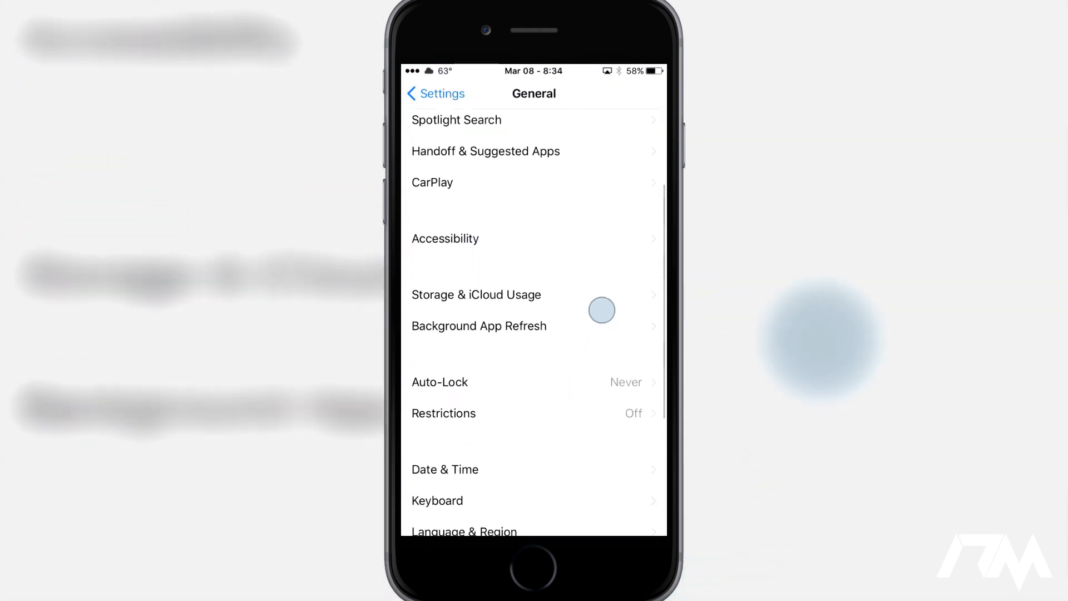
{"action": "left_click", "coordinate": [436, 499]}
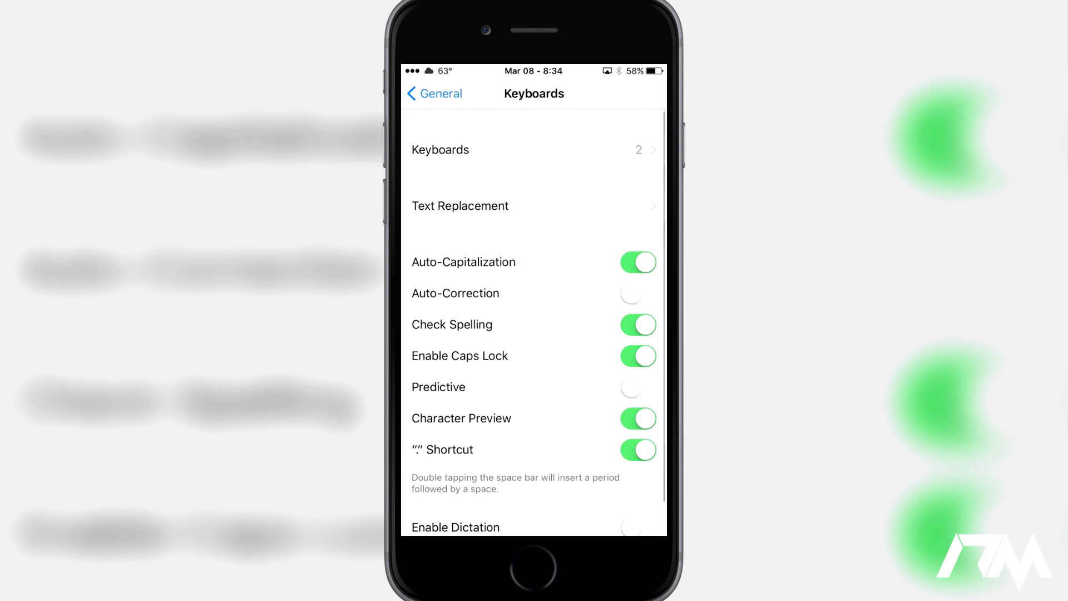
{"action": "left_click", "coordinate": [440, 149]}
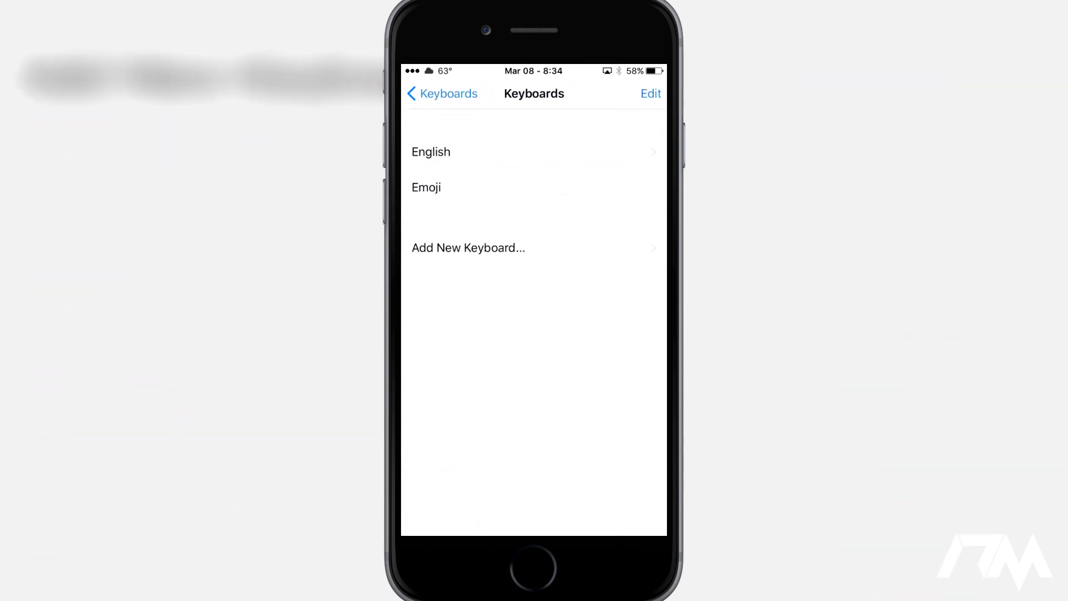
{"action": "left_click", "coordinate": [467, 247]}
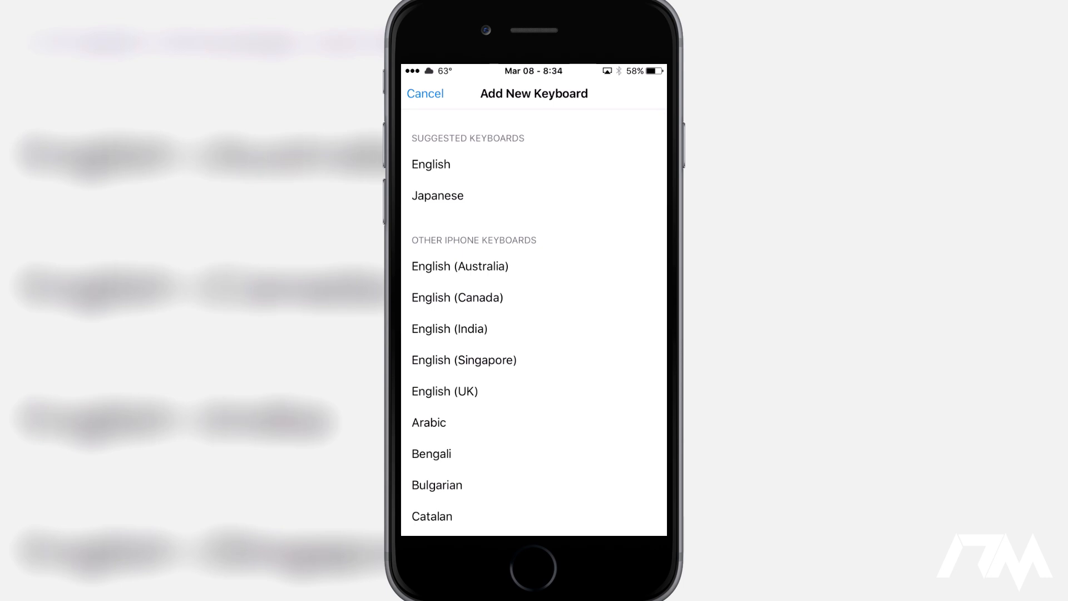
- Add Japanese with the Romaji layout alongside English and Emoji, then return to the home screen
{"action": "scroll", "scroll_direction": "down", "scroll_amount": 3}
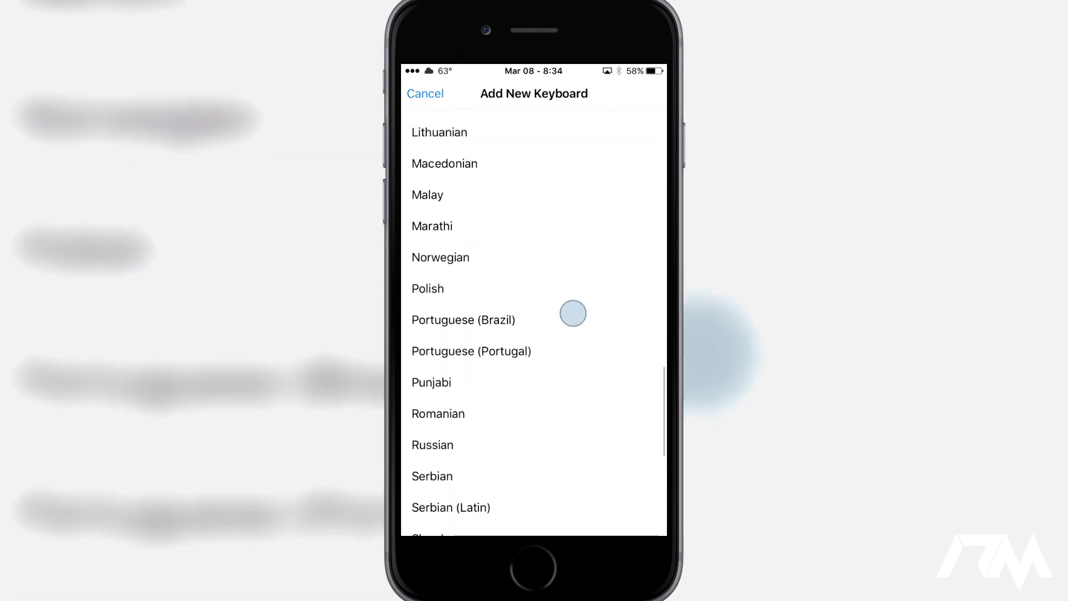
{"action": "scroll", "scroll_direction": "up", "scroll_amount": 3}
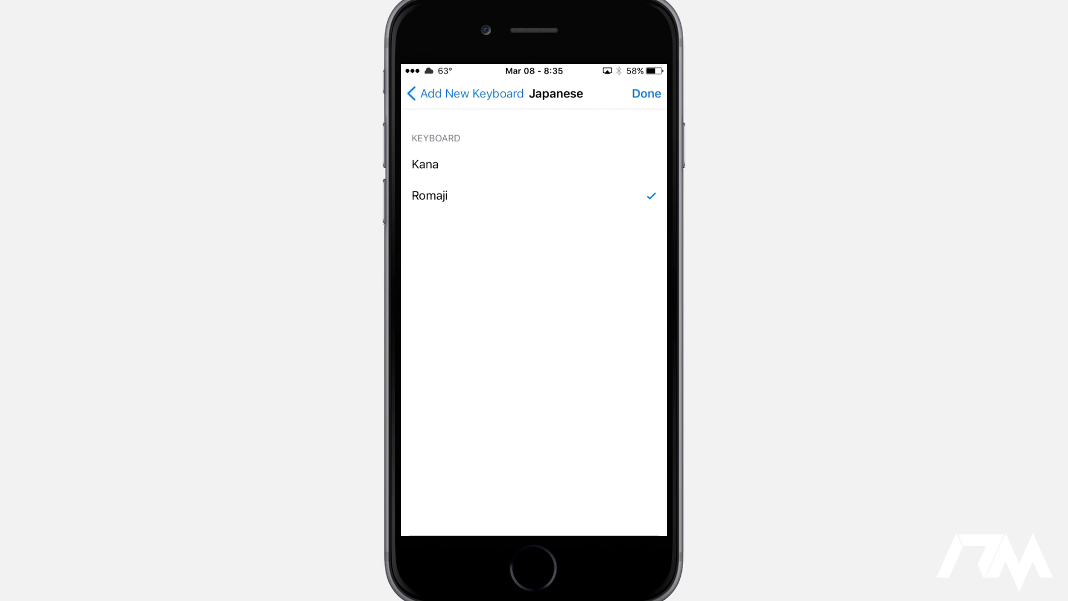
{"action": "left_click", "coordinate": [644, 93]}
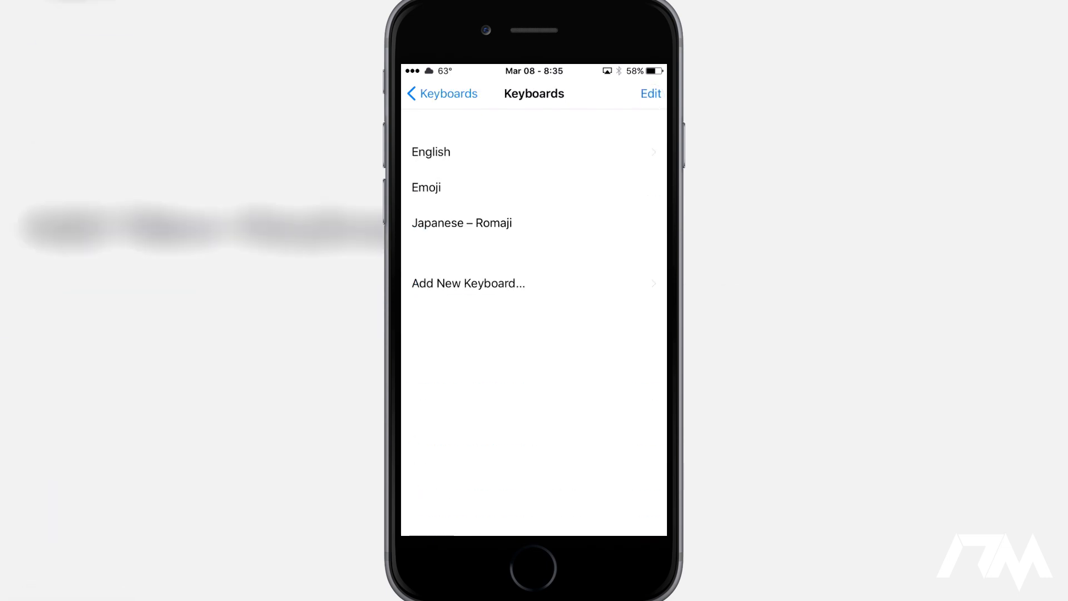
{"action": "left_click", "coordinate": [440, 93]}
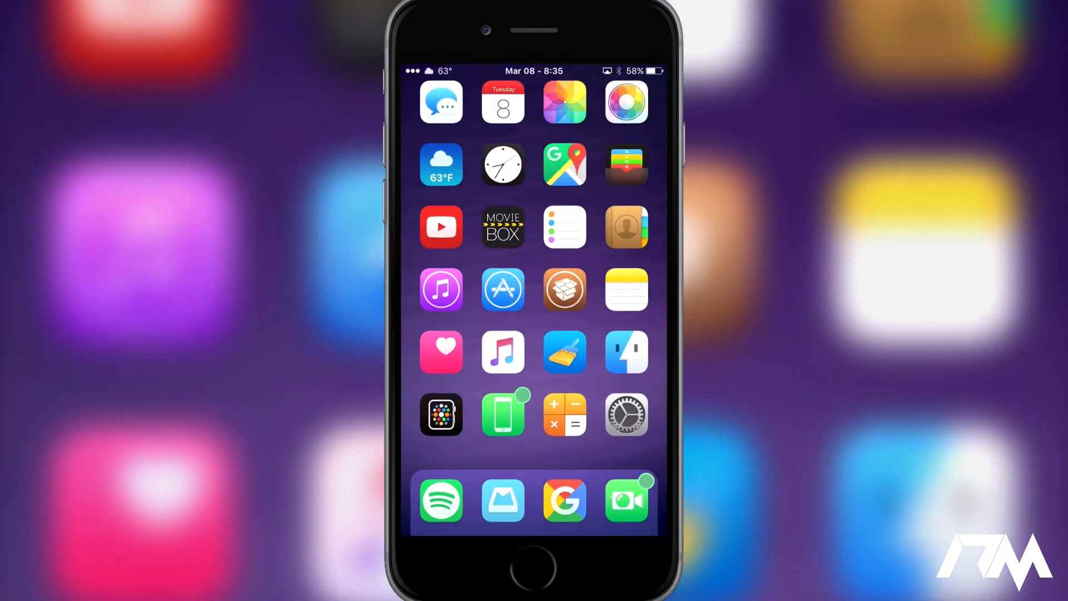
- In the Messages chat with Remy, switch the keyboard to 日本語ローマ字 (Japanese Romaji)
{"action": "left_click", "coordinate": [441, 102]}
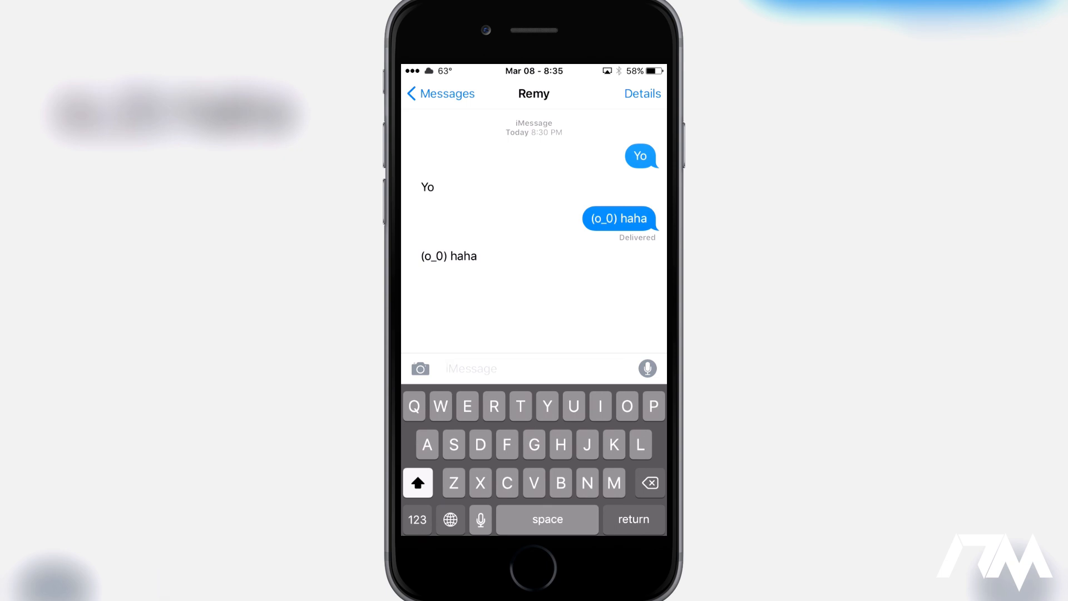
{"action": "left_click", "coordinate": [451, 520]}
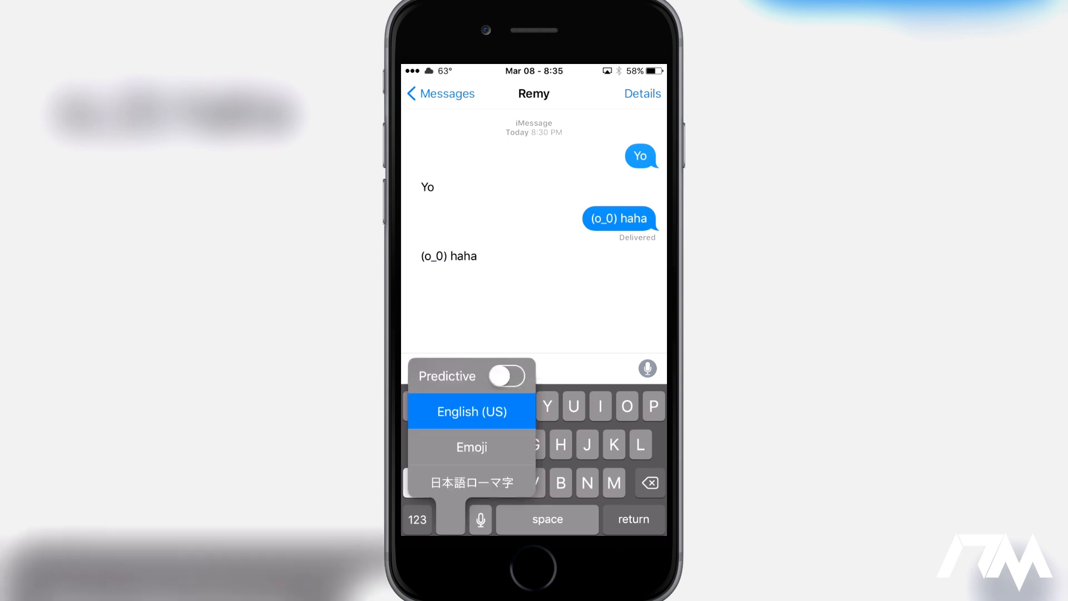
{"action": "left_click", "coordinate": [472, 482]}
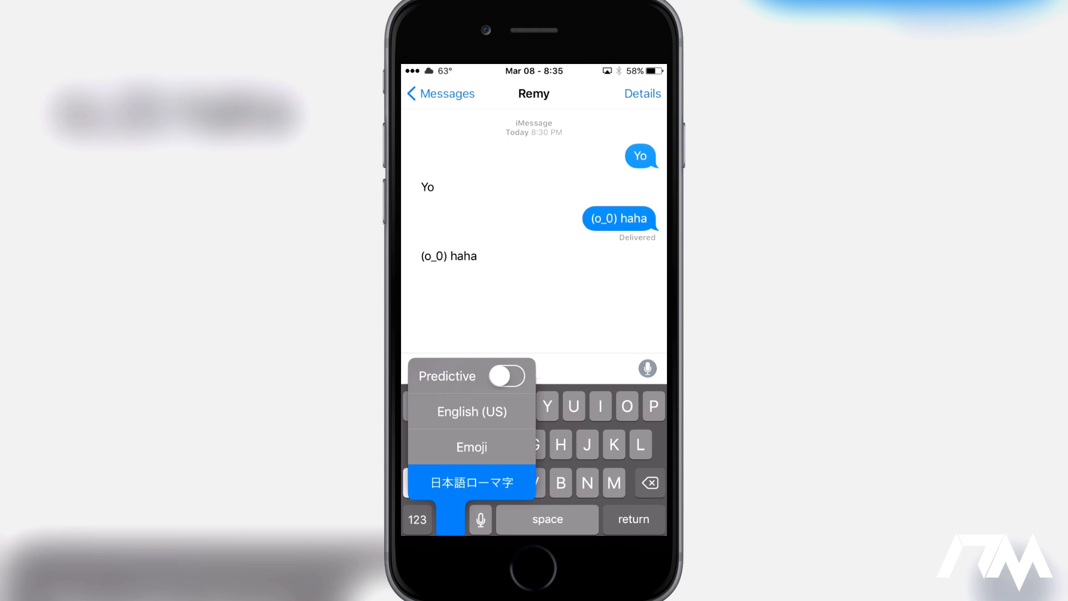
{"action": "left_click", "coordinate": [471, 482]}
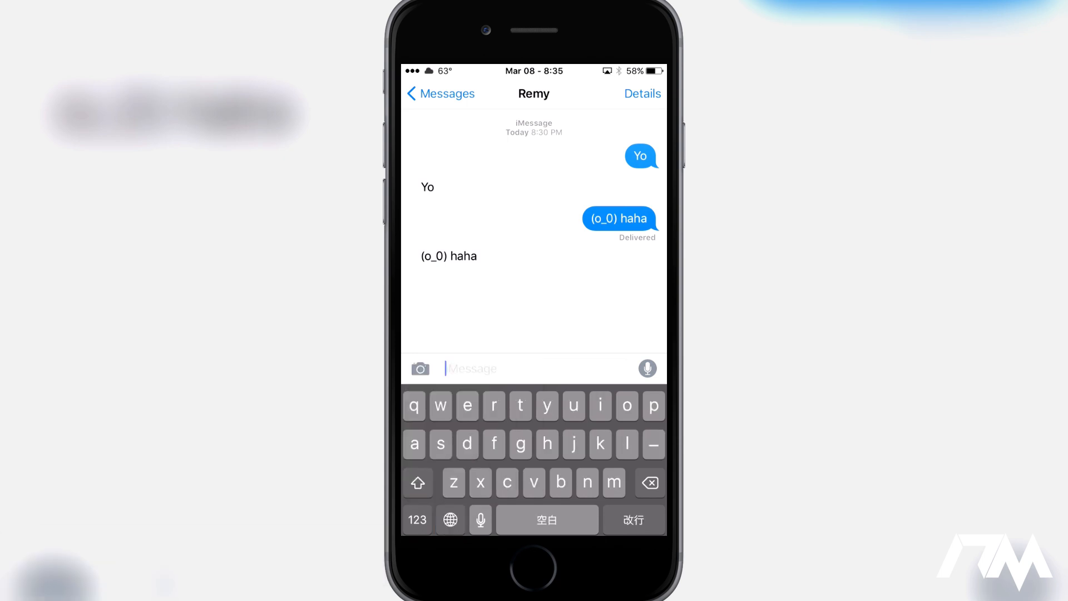
- Insert an (o_0) text face into the compose field from the numbers and symbols layout
{"action": "left_click", "coordinate": [416, 520]}
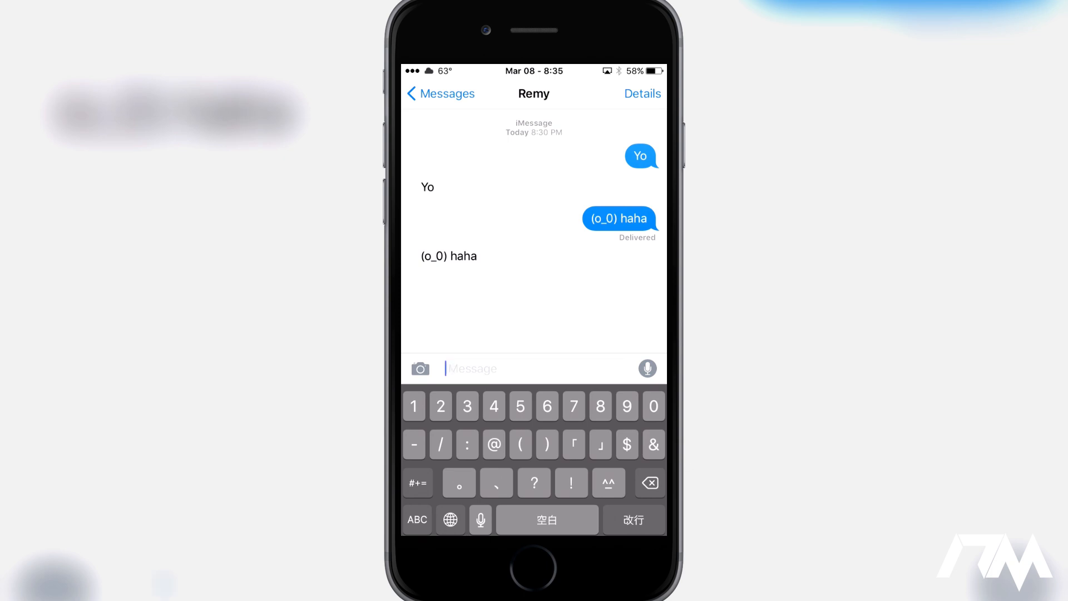
{"action": "left_click", "coordinate": [608, 482]}
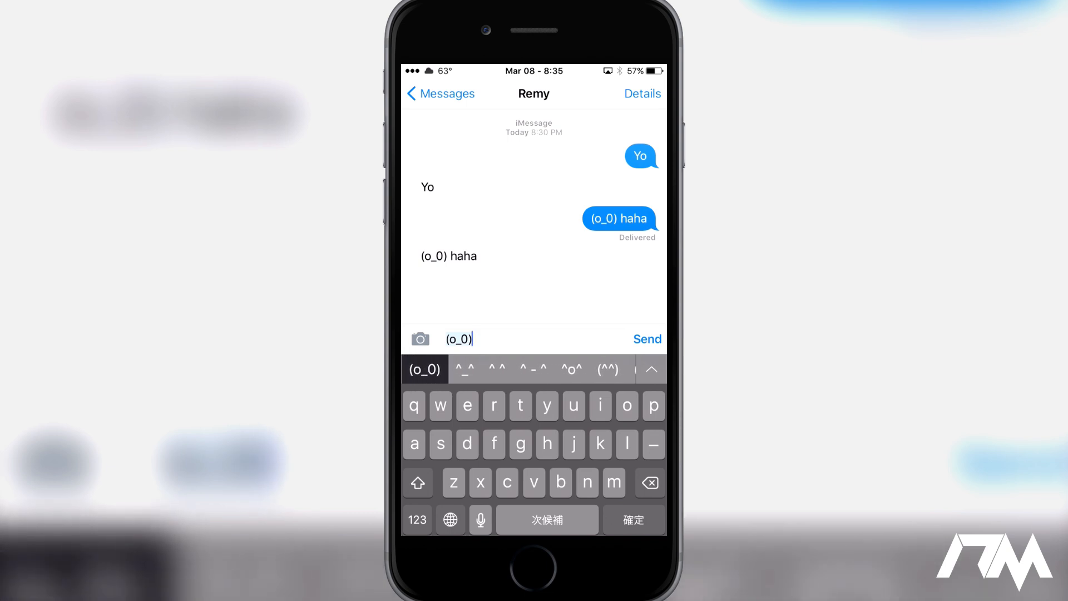
- Expand the full kaomoji list and pick (*^_^*) to replace the draft face
{"action": "left_click", "coordinate": [652, 370]}
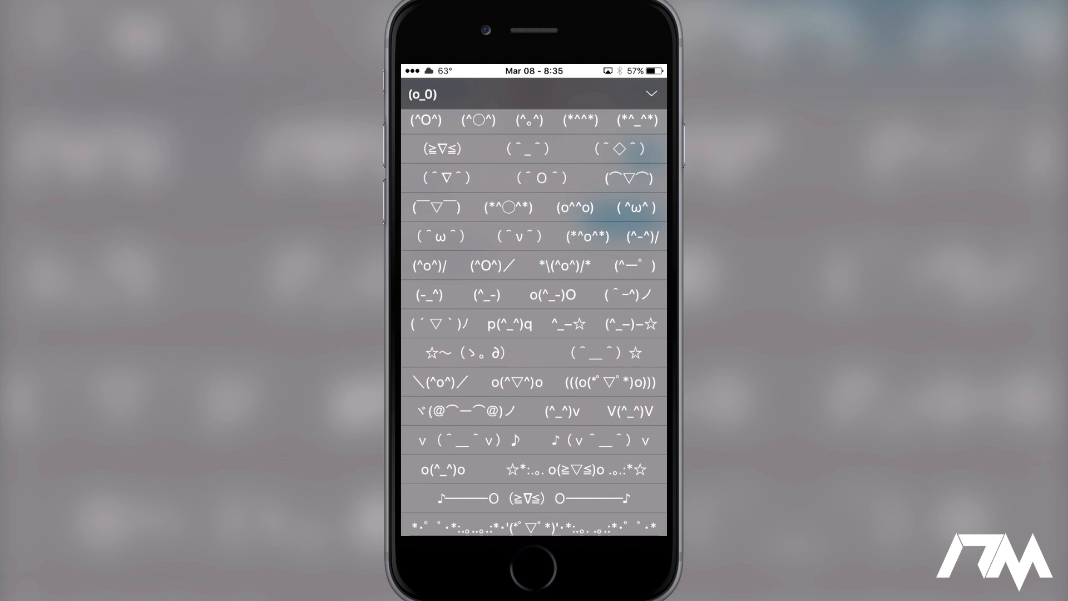
{"action": "scroll", "scroll_direction": "down", "scroll_amount": 3}
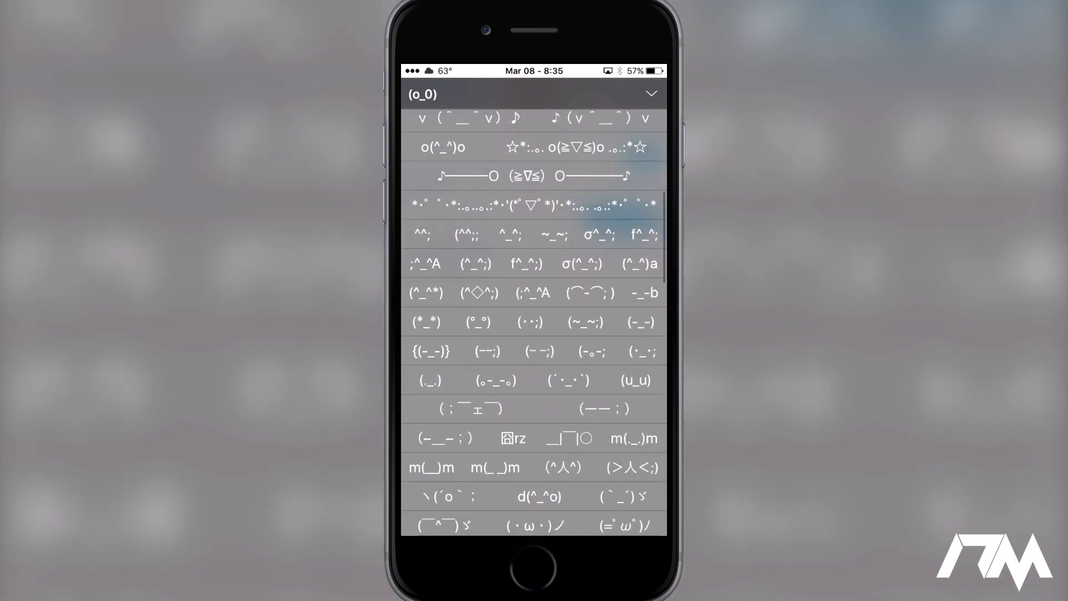
{"action": "scroll", "scroll_direction": "down", "scroll_amount": 3}
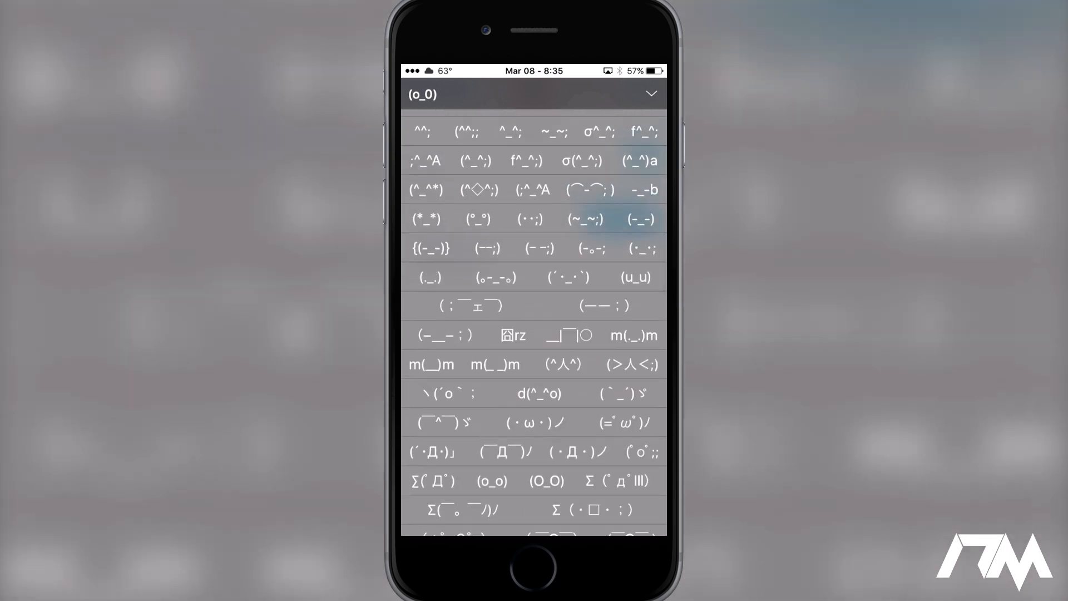
{"action": "scroll", "scroll_direction": "down", "scroll_amount": 3}
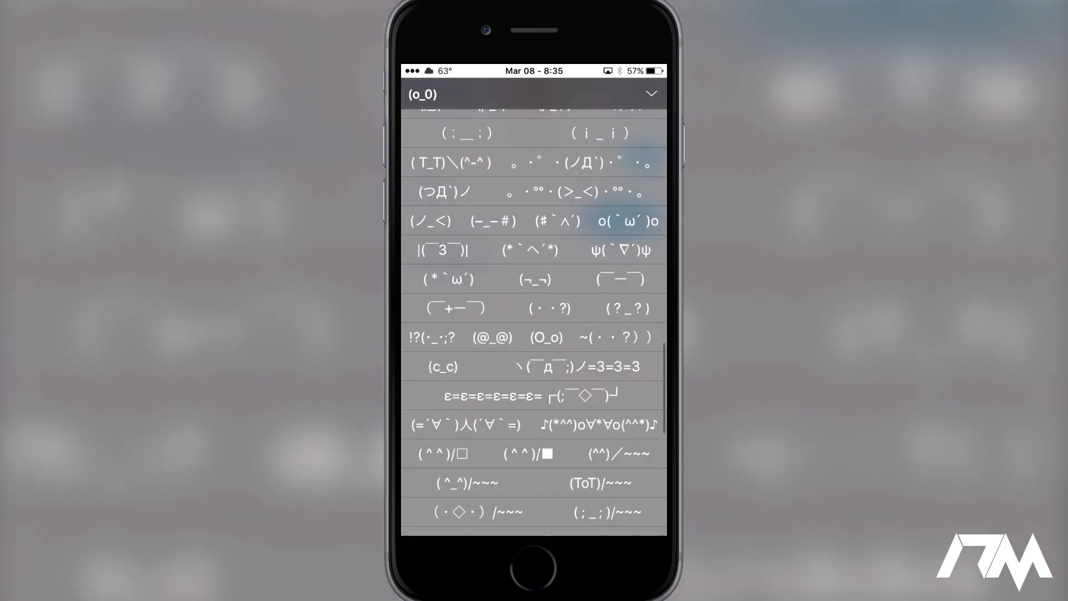
{"action": "scroll", "scroll_direction": "down", "scroll_amount": 3}
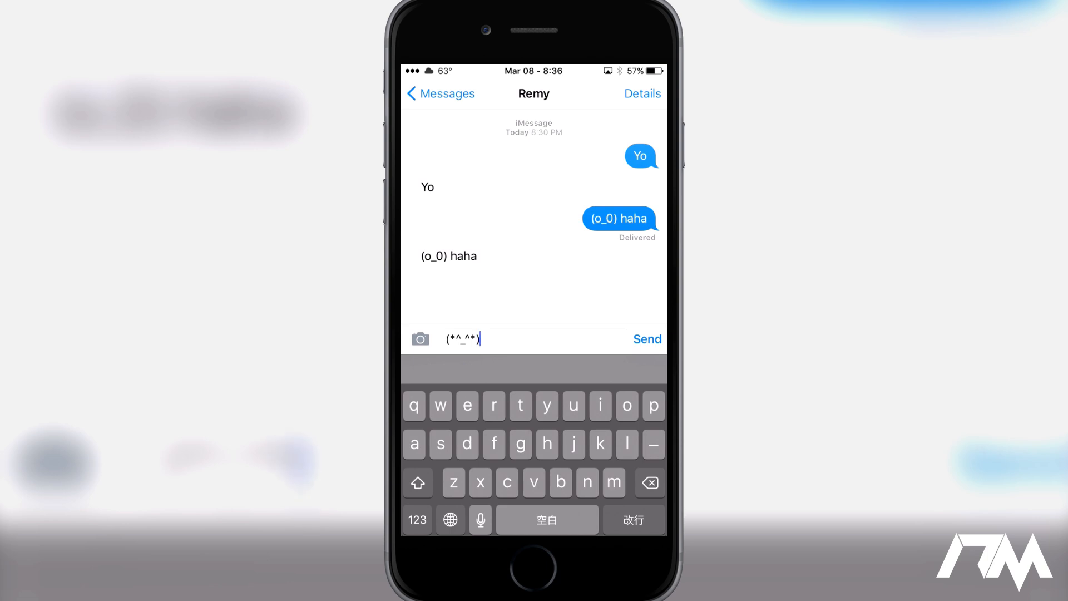
- Switch back to the English (US) keyboard and send (*^_^*) to Remy
{"action": "left_click", "coordinate": [448, 520]}
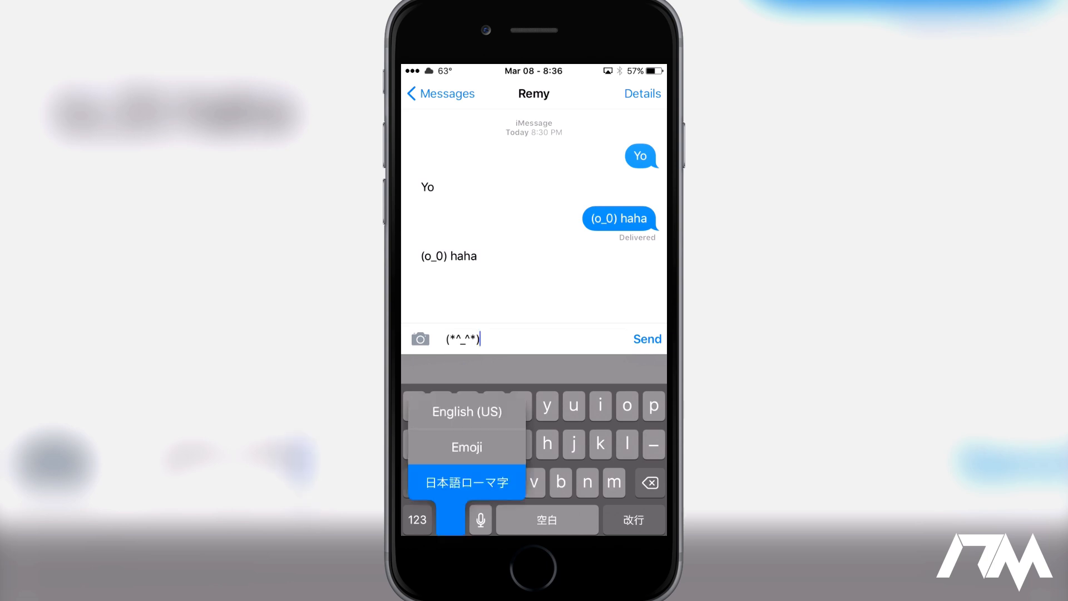
{"action": "left_click", "coordinate": [466, 411]}
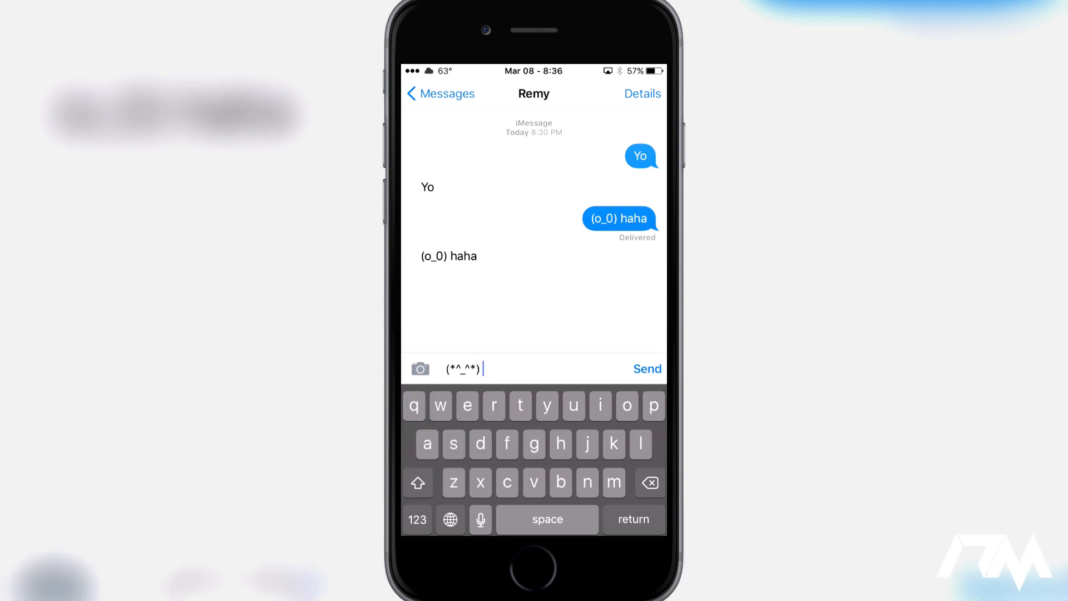
{"action": "left_click", "coordinate": [647, 368]}
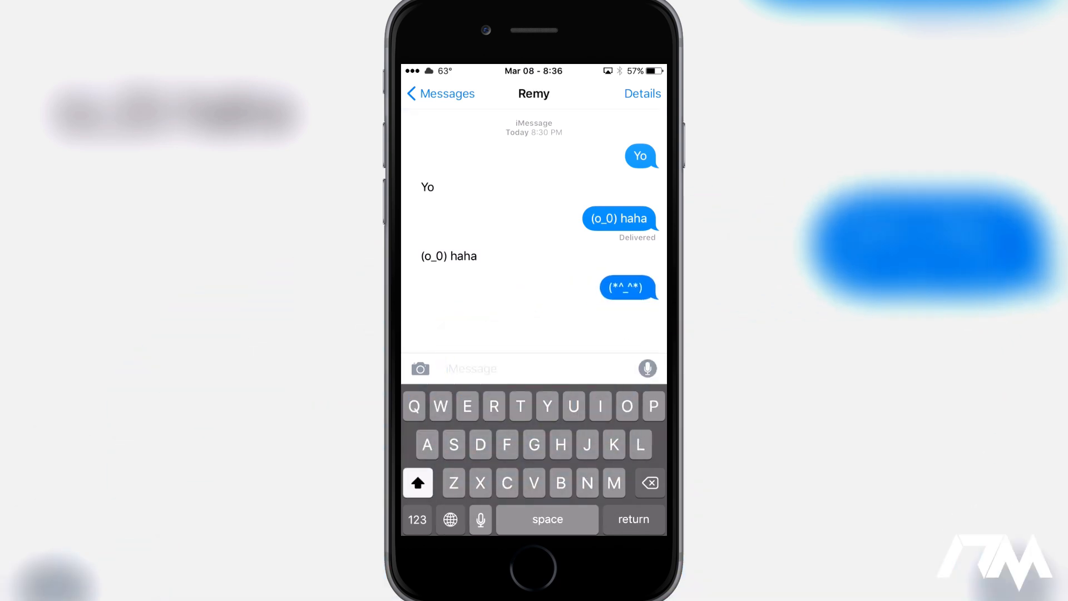